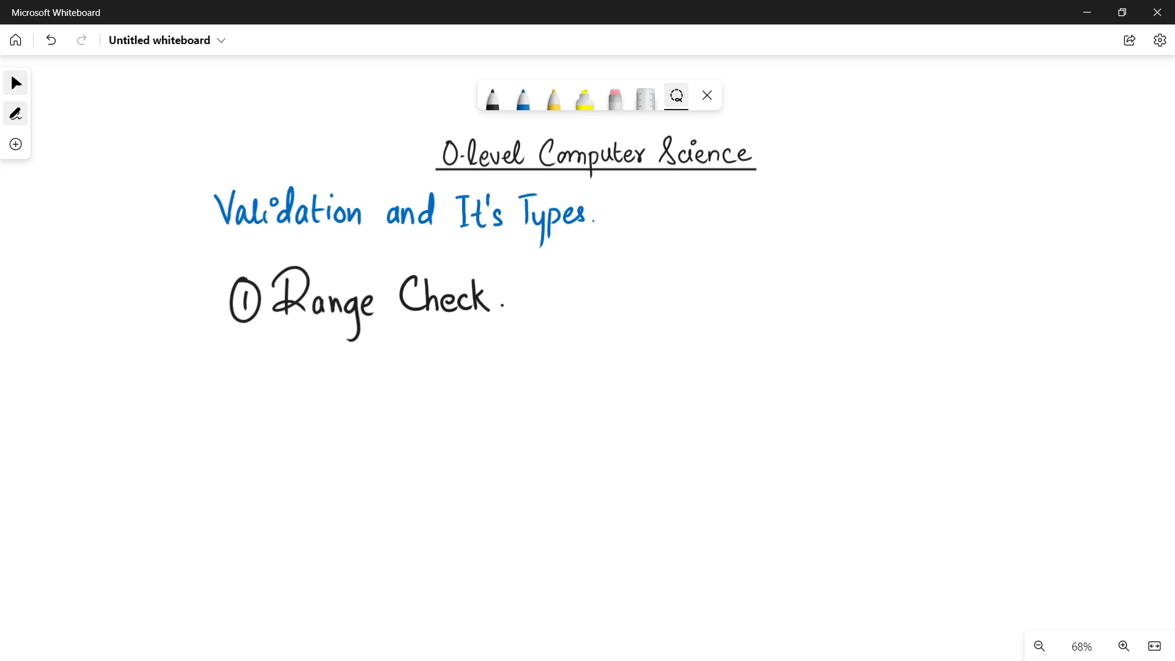
Handwrite 'Percentage' in blue ink with an entry box beside it
left_click(492, 98)
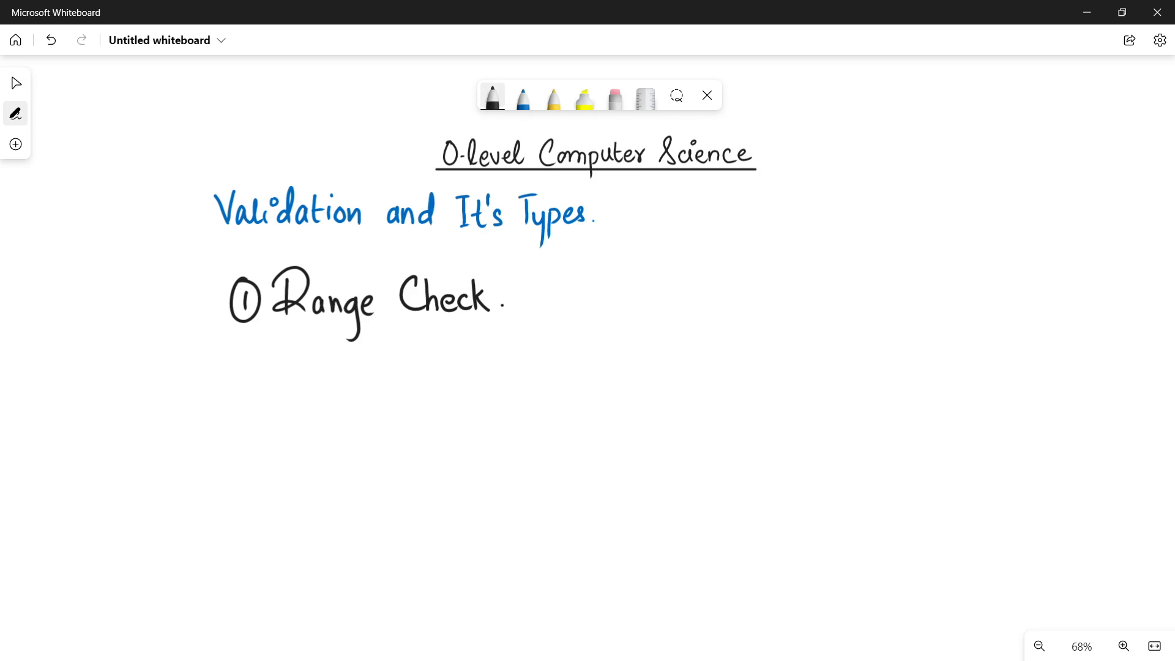
left_click(522, 98)
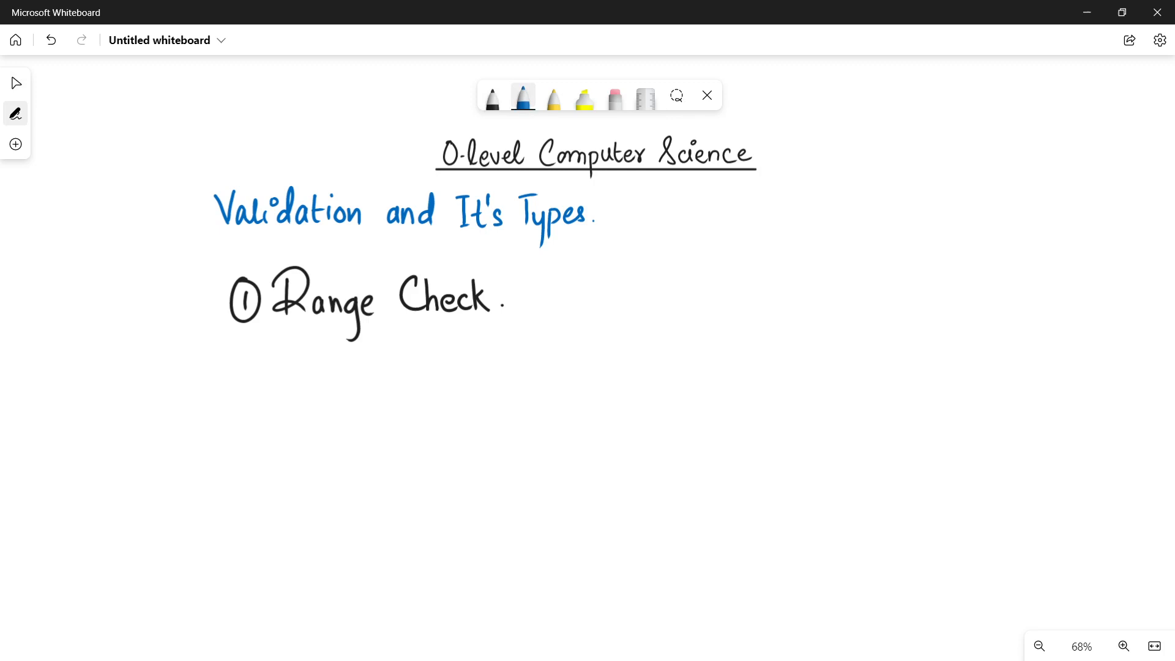
left_click_drag(333, 393, 344, 427)
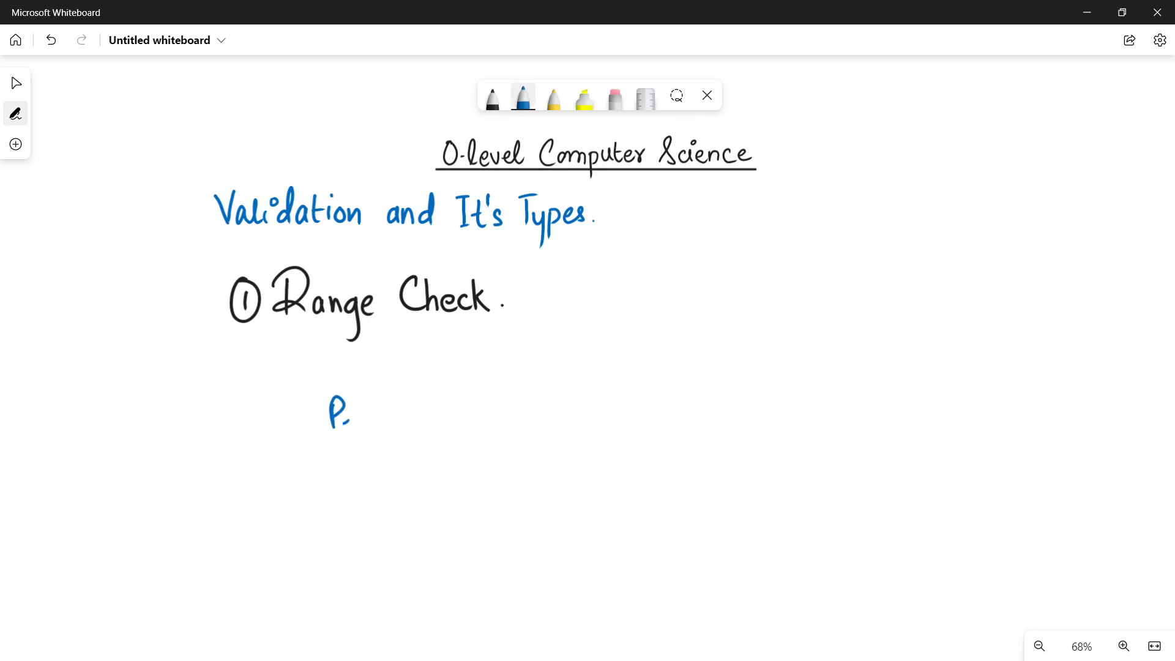
left_click_drag(344, 416, 408, 416)
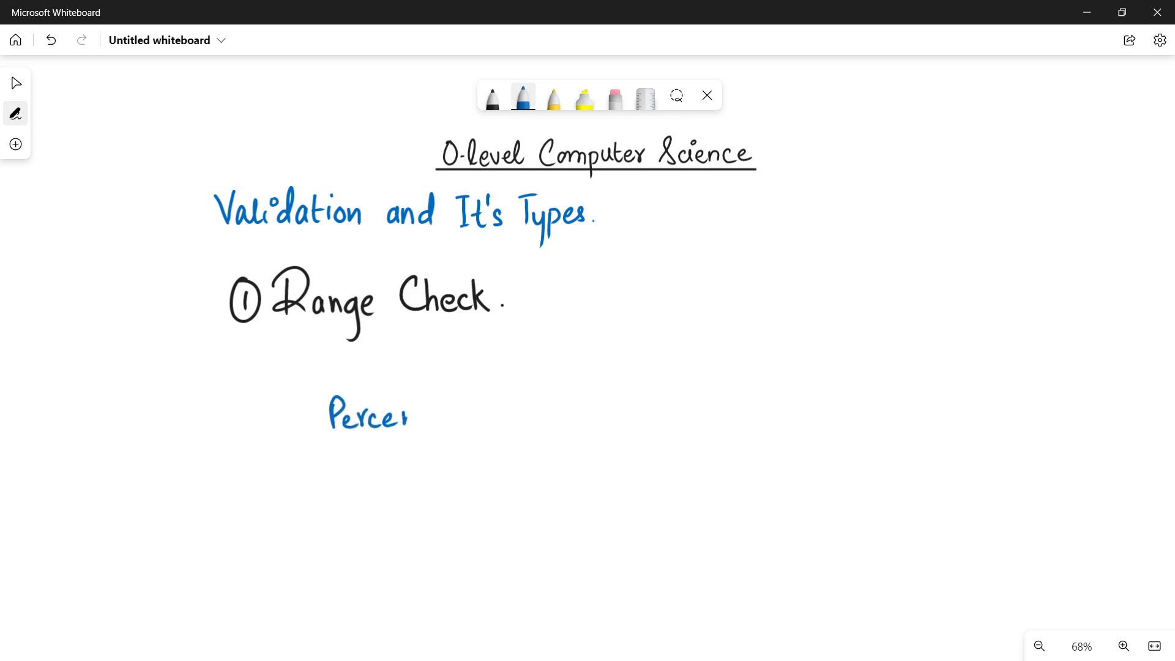
left_click_drag(408, 417, 464, 417)
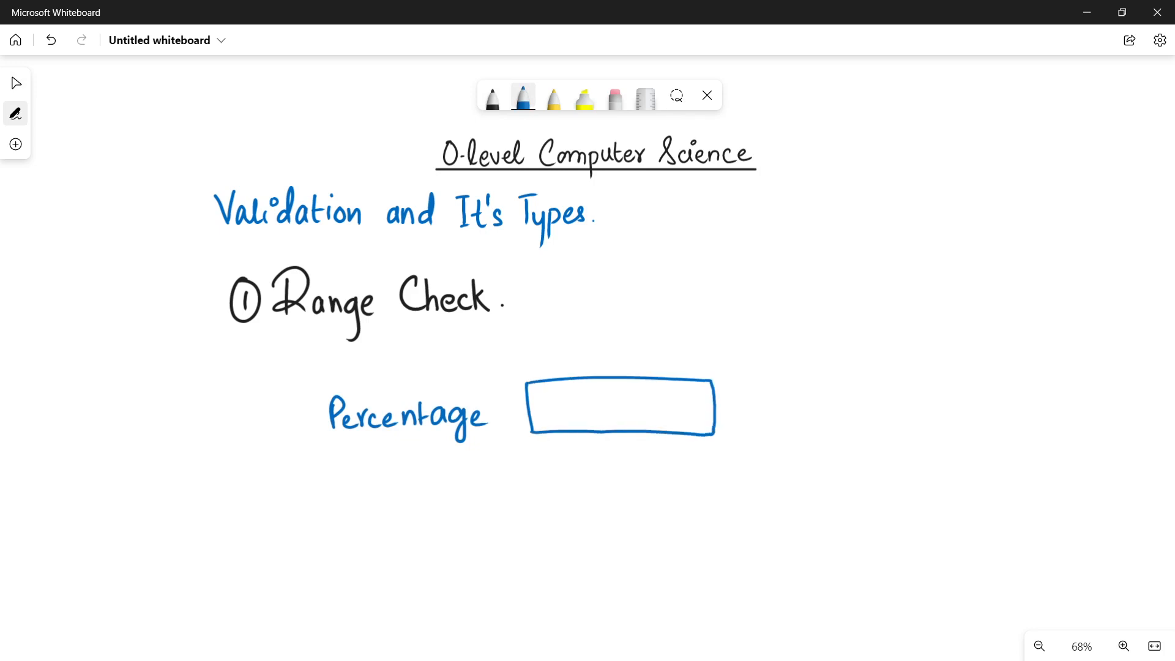
Draw an arrow labelled 0–100 and write example values -2 and -3 below
left_click_drag(738, 377, 813, 374)
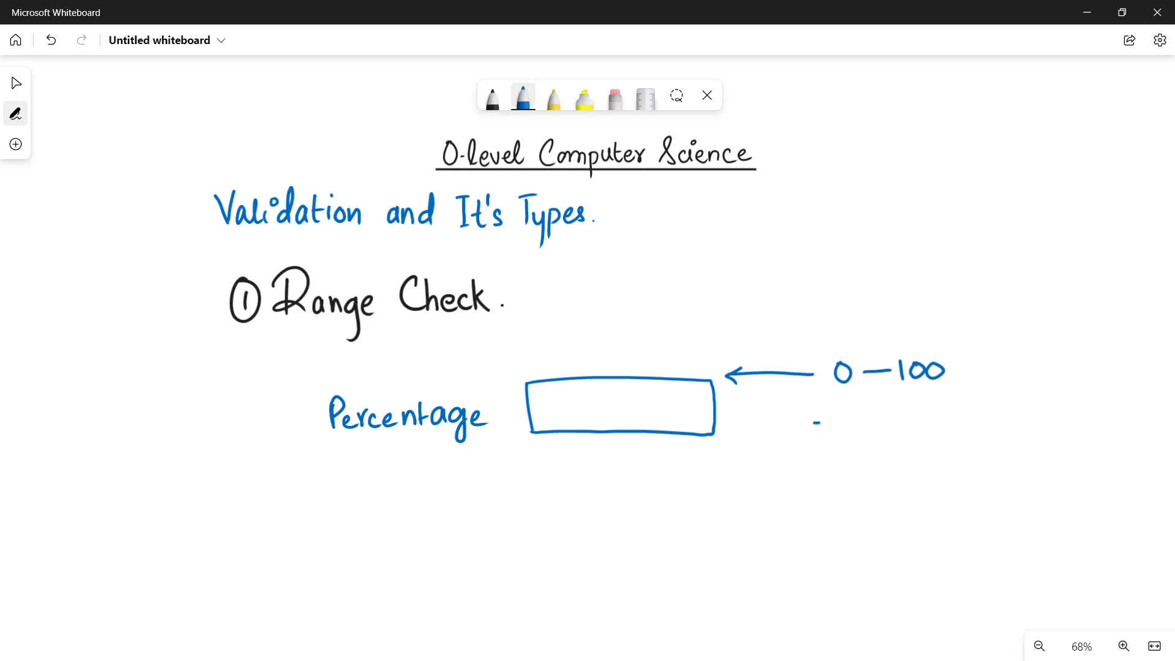
left_click_drag(814, 421, 854, 461)
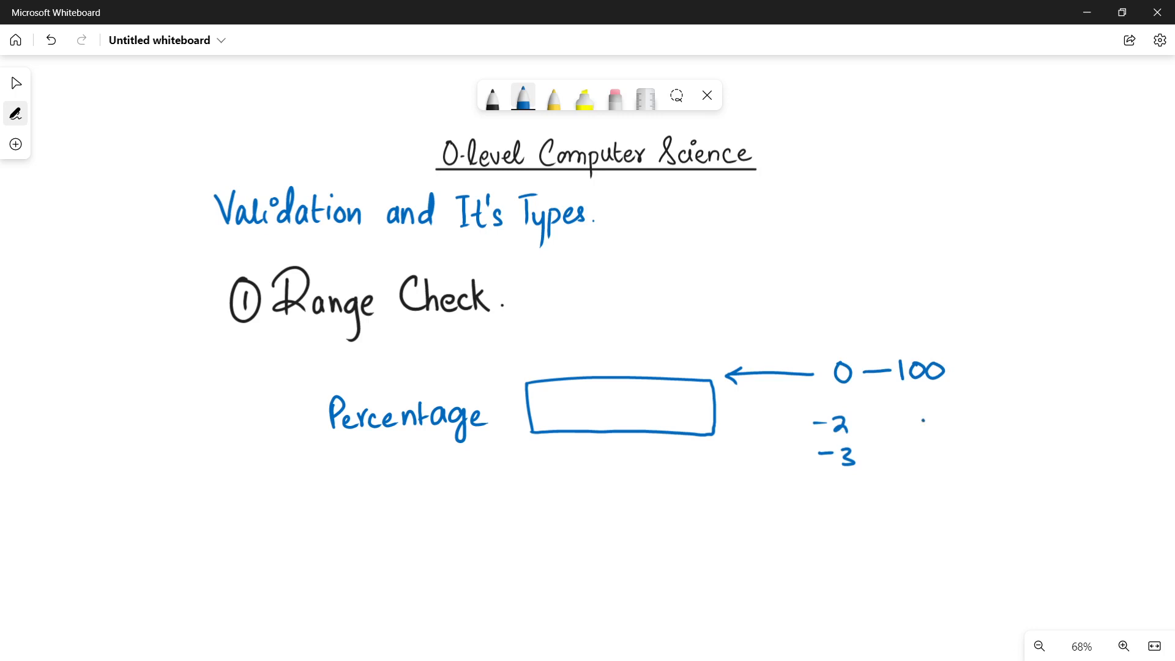
type("203")
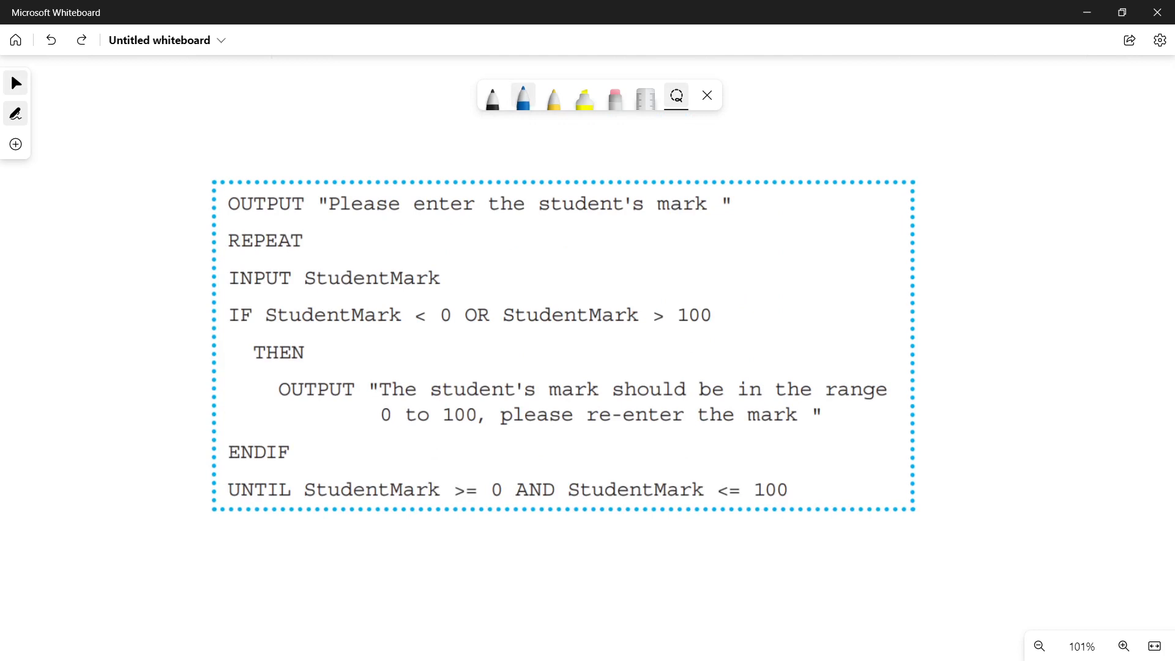
Underline the 'Please enter the student's mark' prompt in blue and arrow it
left_click(522, 97)
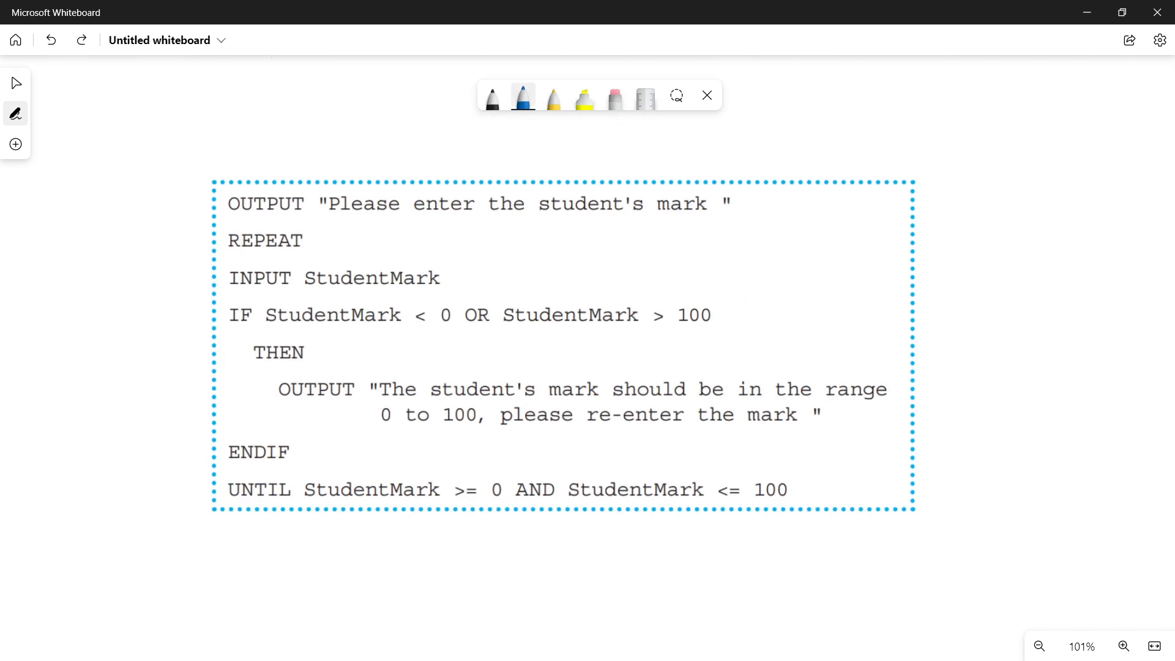
left_click_drag(326, 220, 662, 218)
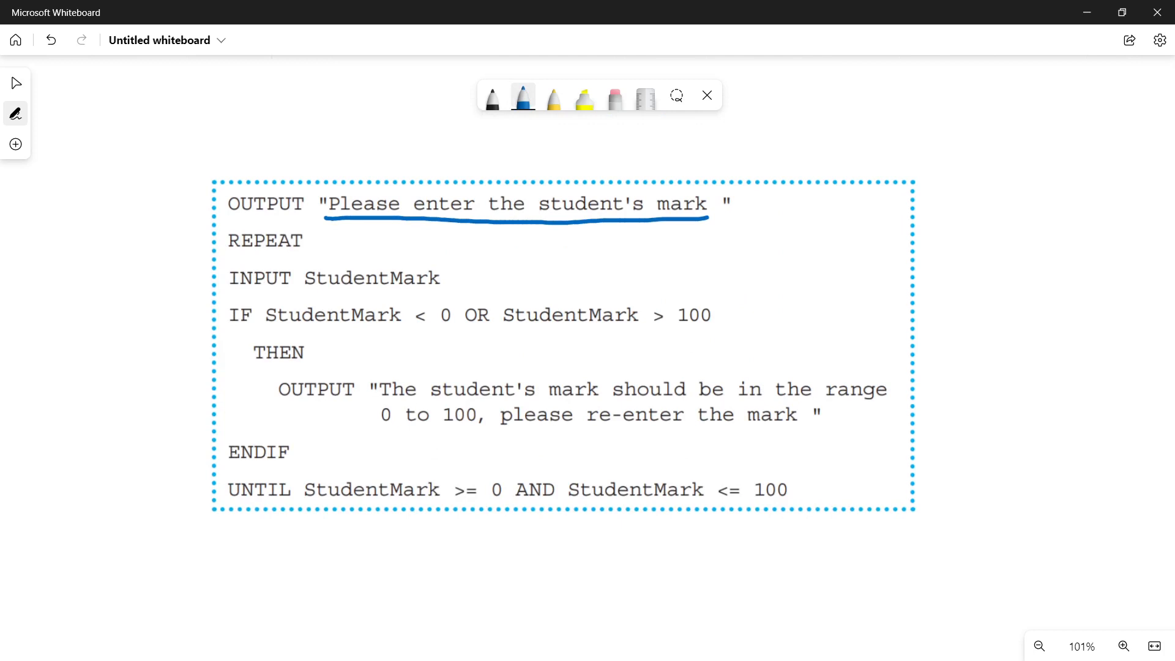
left_click_drag(761, 204, 831, 203)
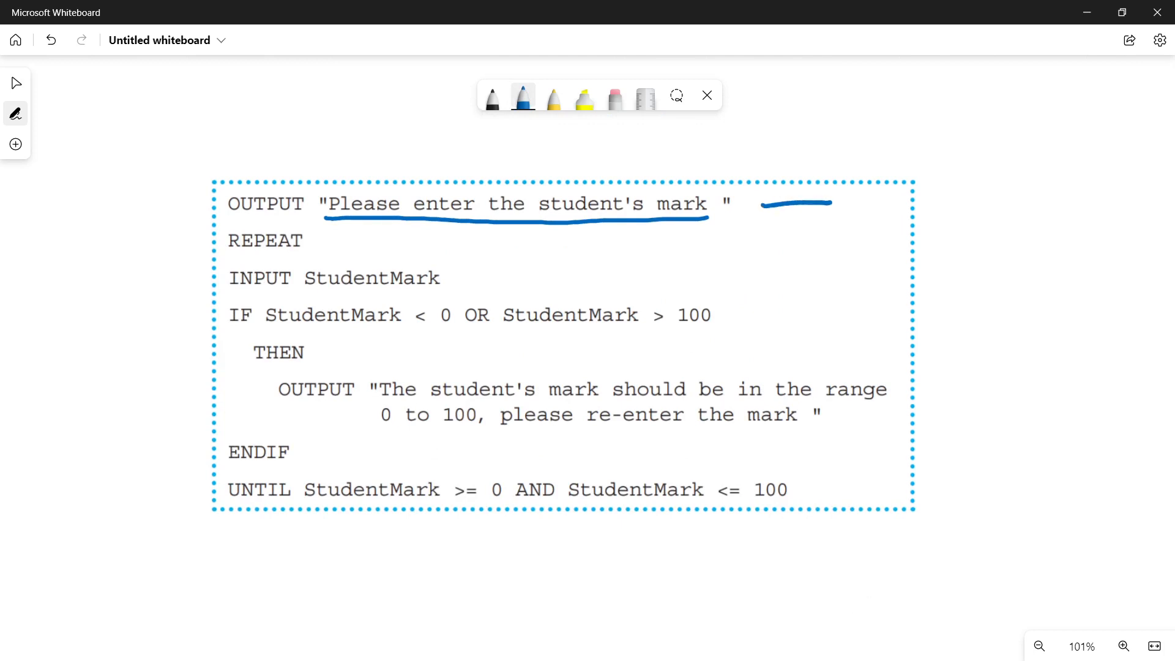
left_click_drag(832, 204, 762, 204)
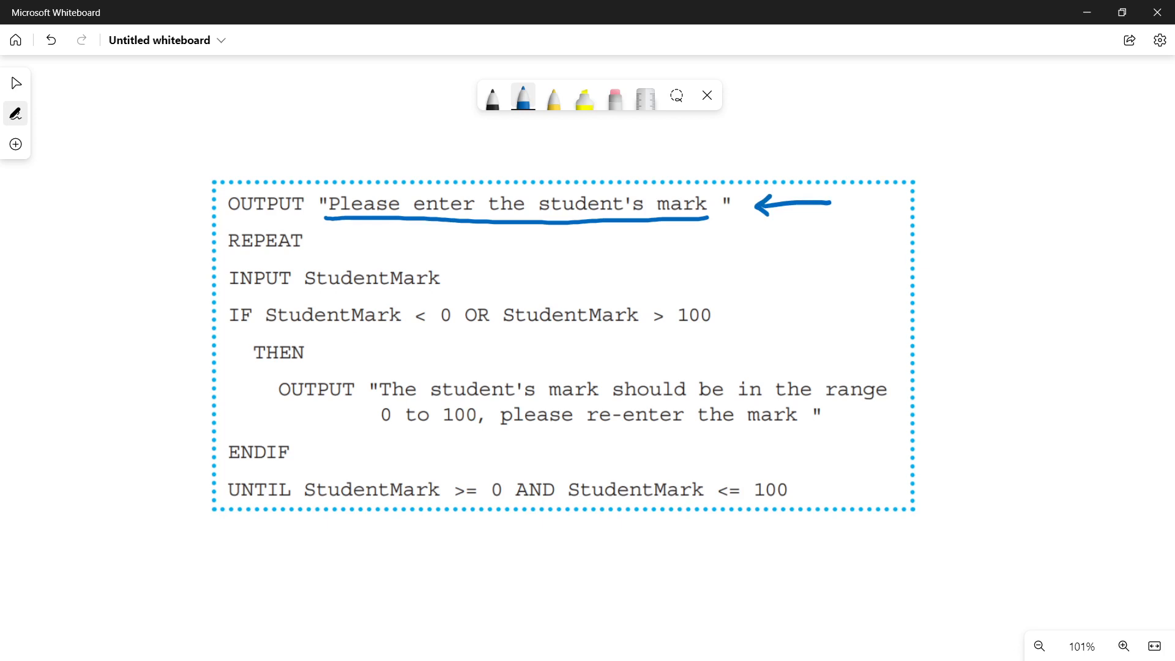
Draw blue arrows pointing at the REPEAT and UNTIL lines
left_click(1124, 646)
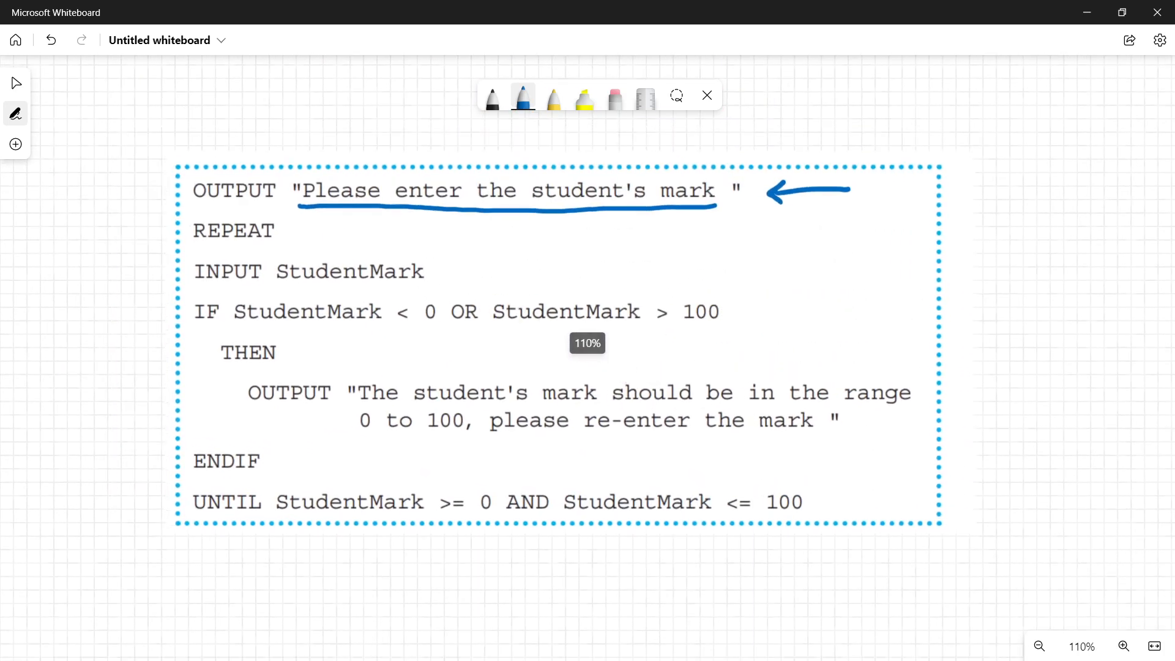
left_click_drag(97, 234, 154, 232)
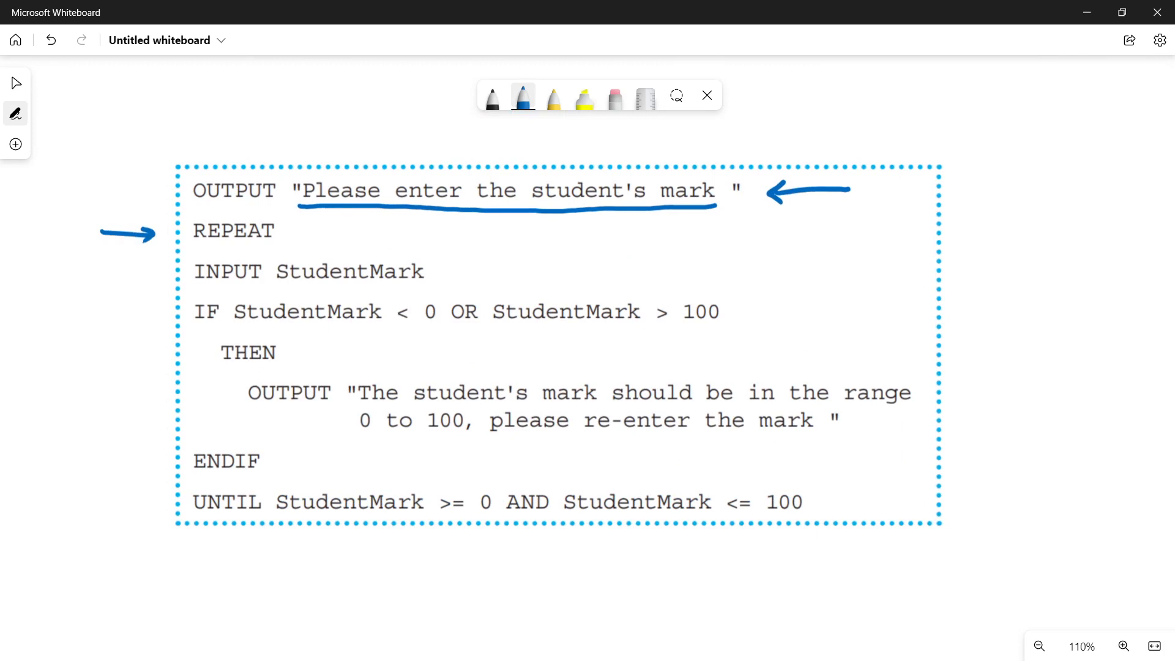
left_click_drag(104, 504, 157, 504)
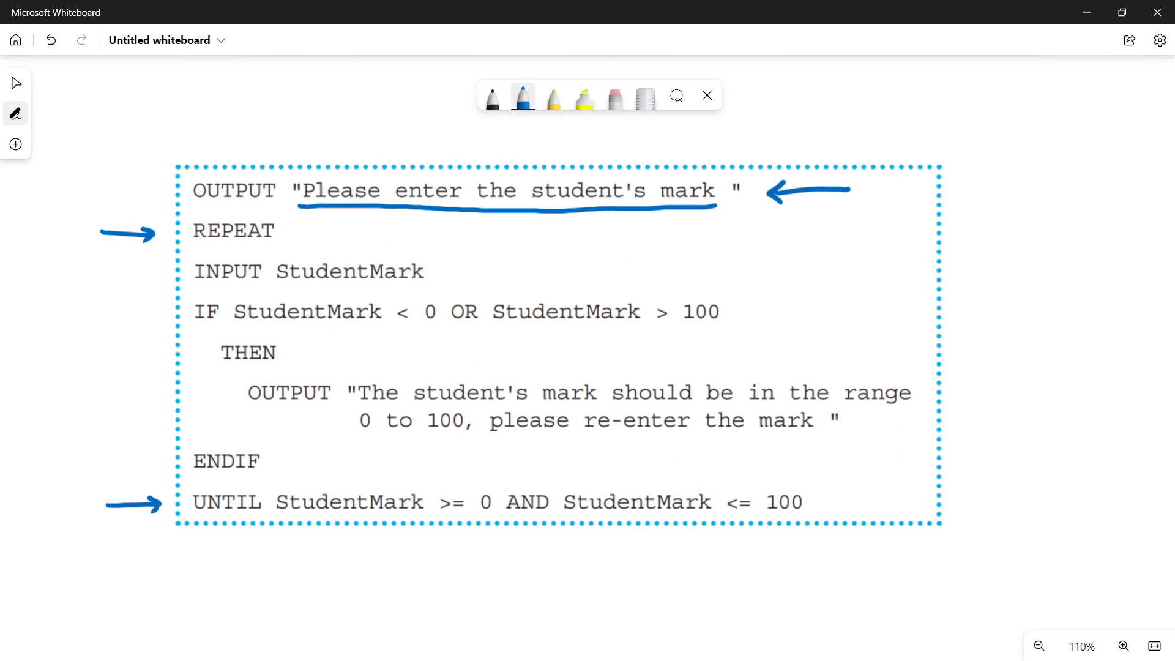
In black, bracket both UNTIL conditions marked T and underline StudentMark on INPUT
left_click(492, 98)
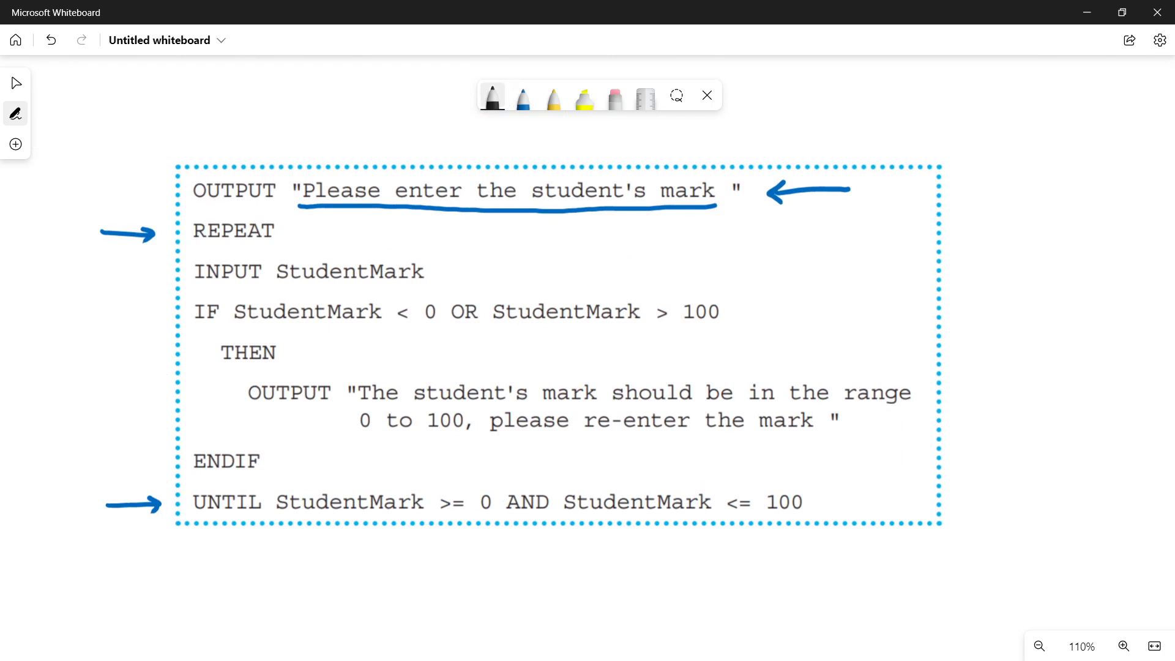
left_click_drag(279, 528, 274, 547)
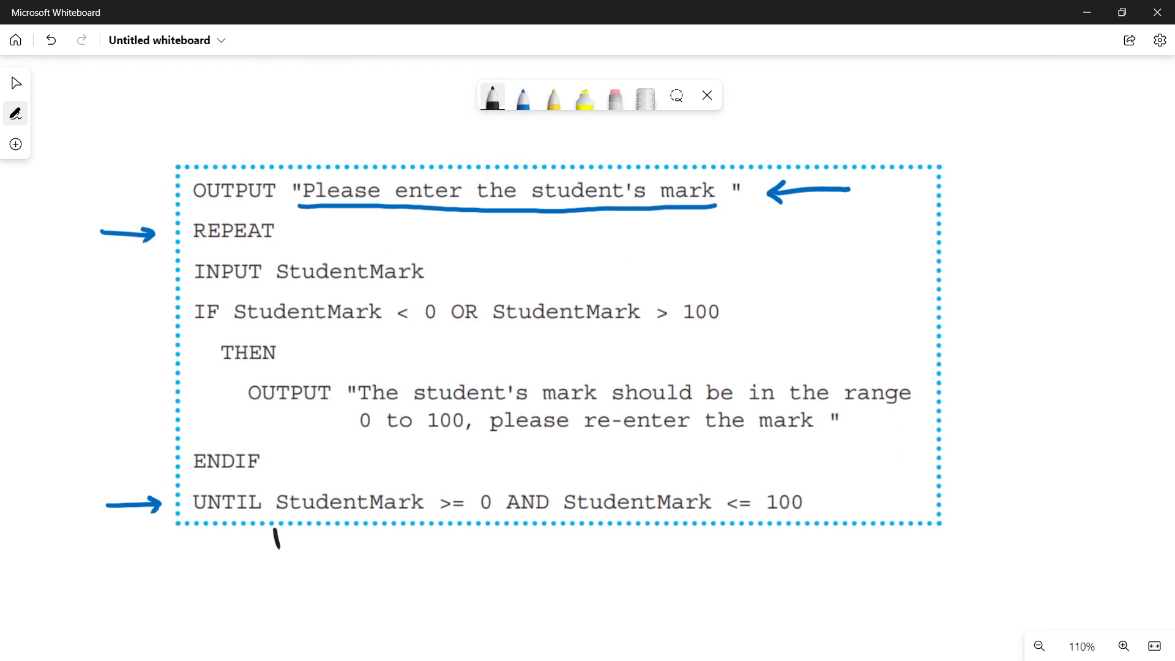
left_click_drag(276, 538, 387, 540)
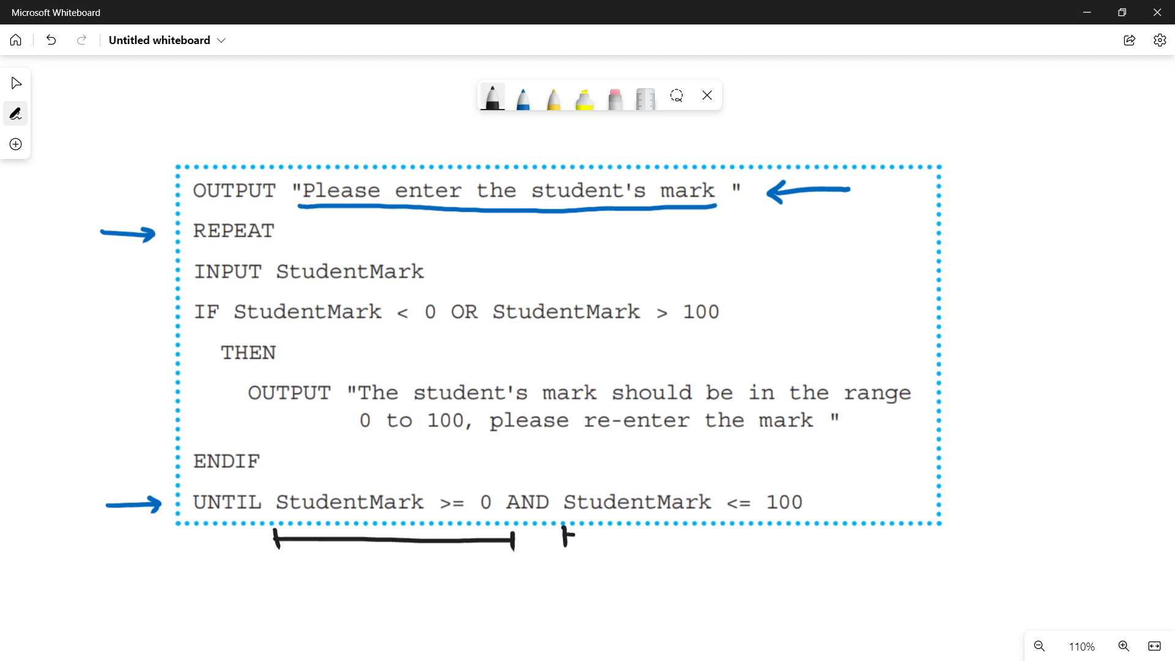
left_click_drag(562, 538, 828, 545)
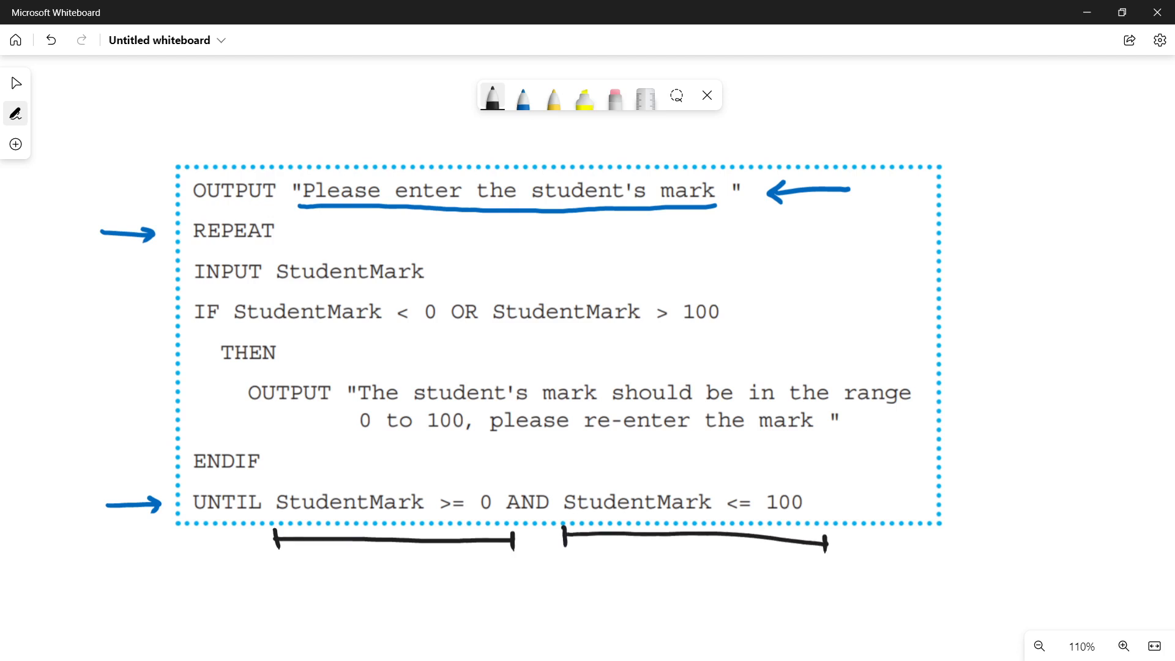
left_click_drag(371, 565, 403, 566)
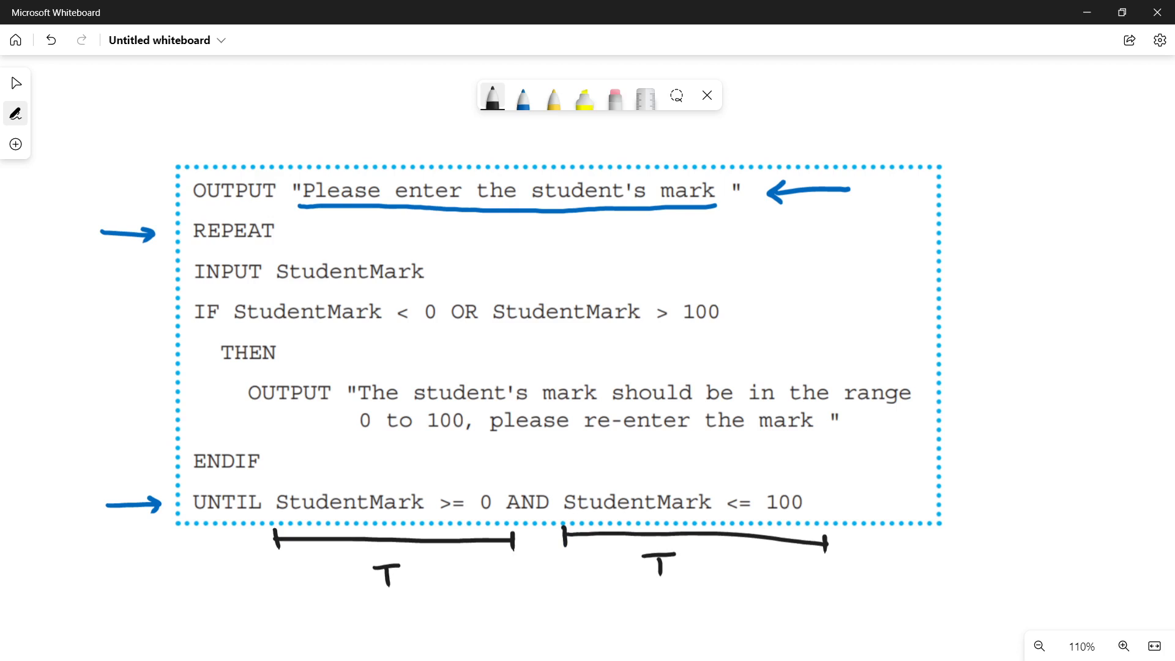
left_click_drag(276, 290, 425, 292)
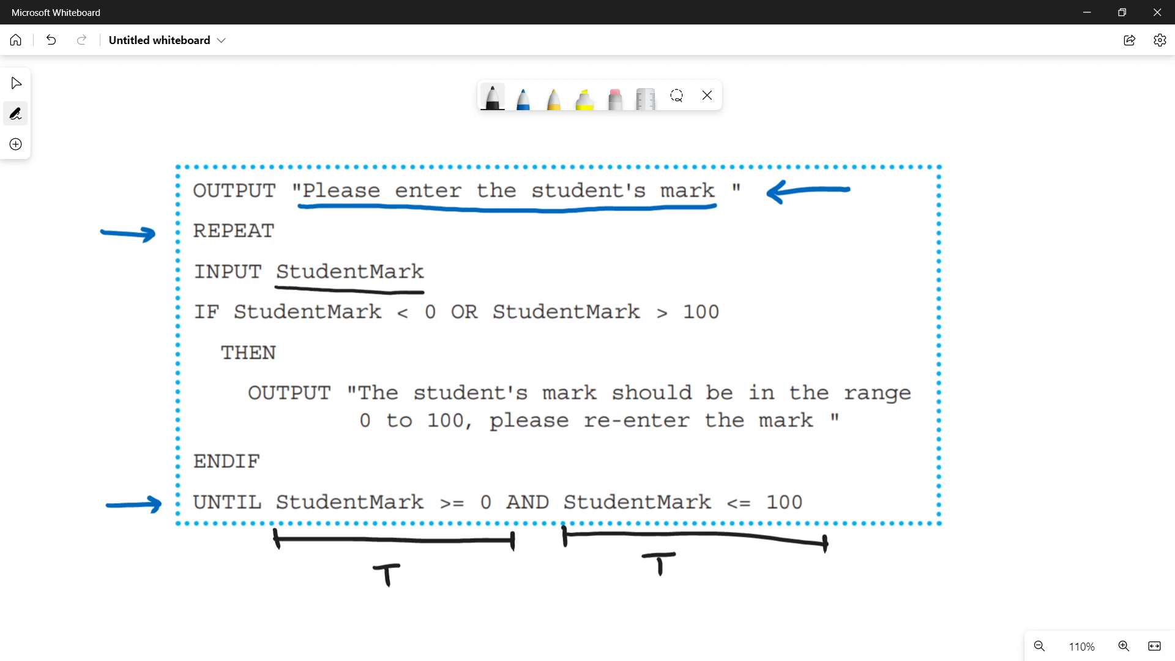
Underline StudentMark < 0, write -3 beside the code, and mark it T in blue
left_click_drag(233, 330, 442, 330)
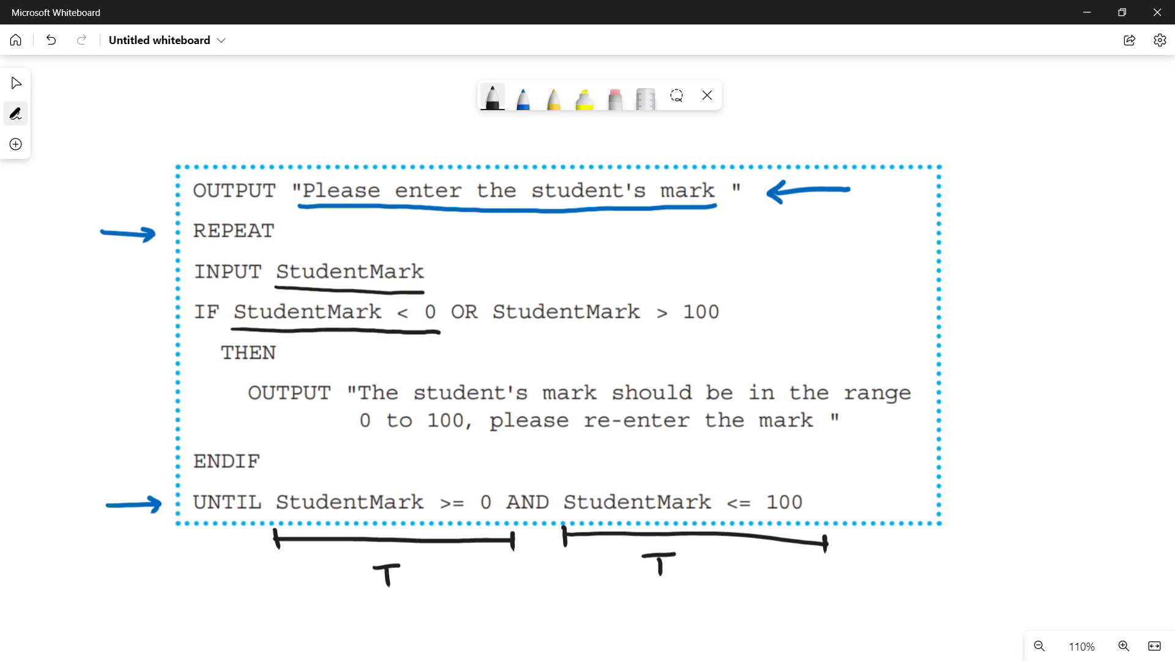
left_click_drag(1004, 180, 1053, 180)
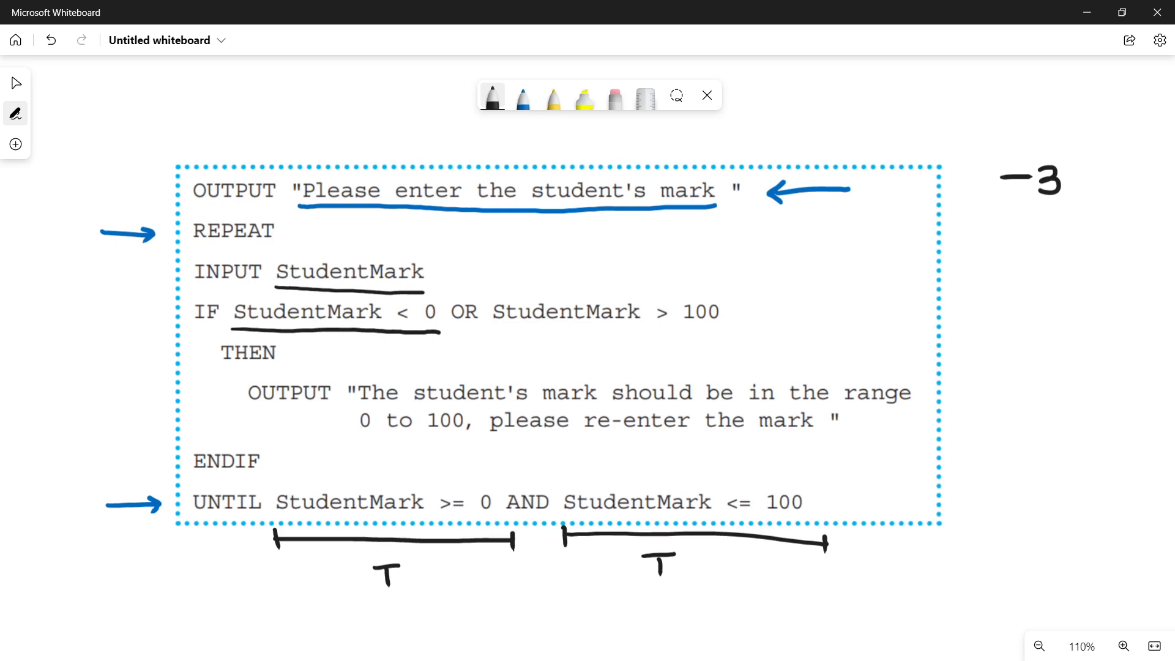
left_click(522, 97)
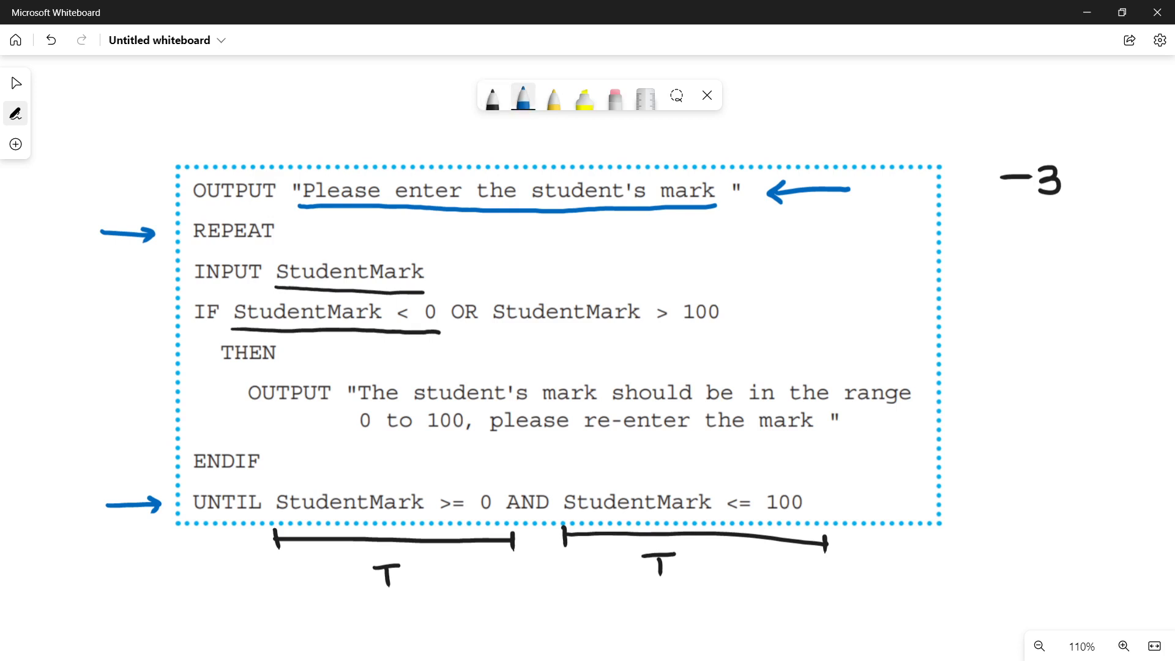
left_click_drag(341, 346, 352, 363)
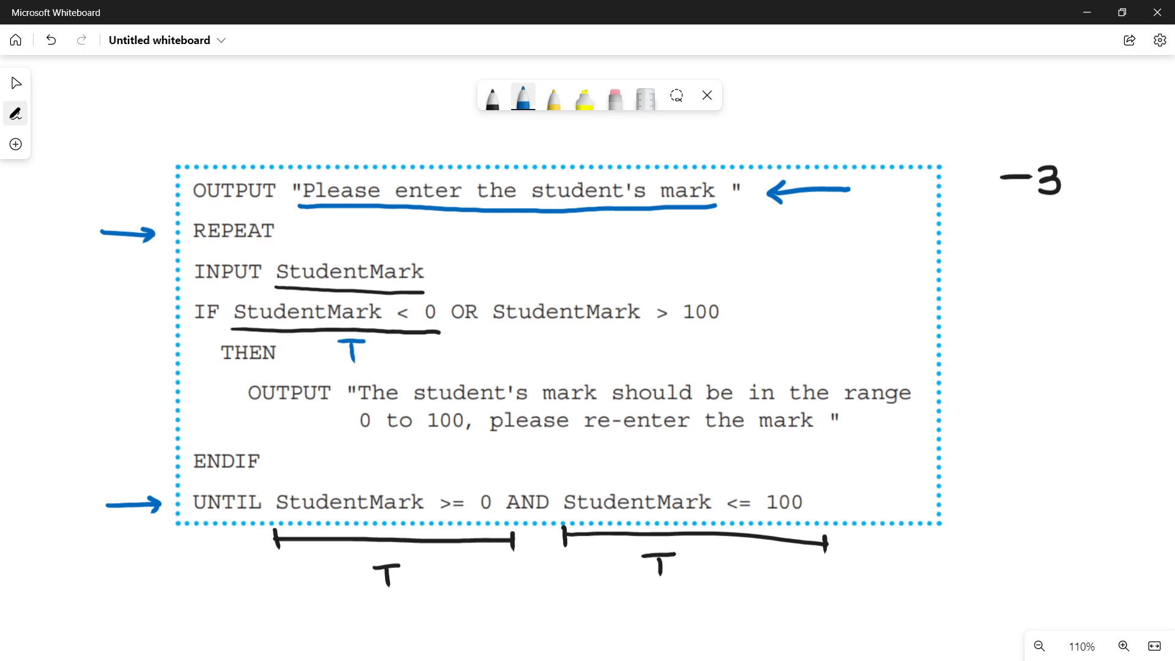
Arrow the error OUTPUT line; underline '0 to 100', 're-enter' and StudentMark > 100
left_click_drag(202, 393, 244, 393)
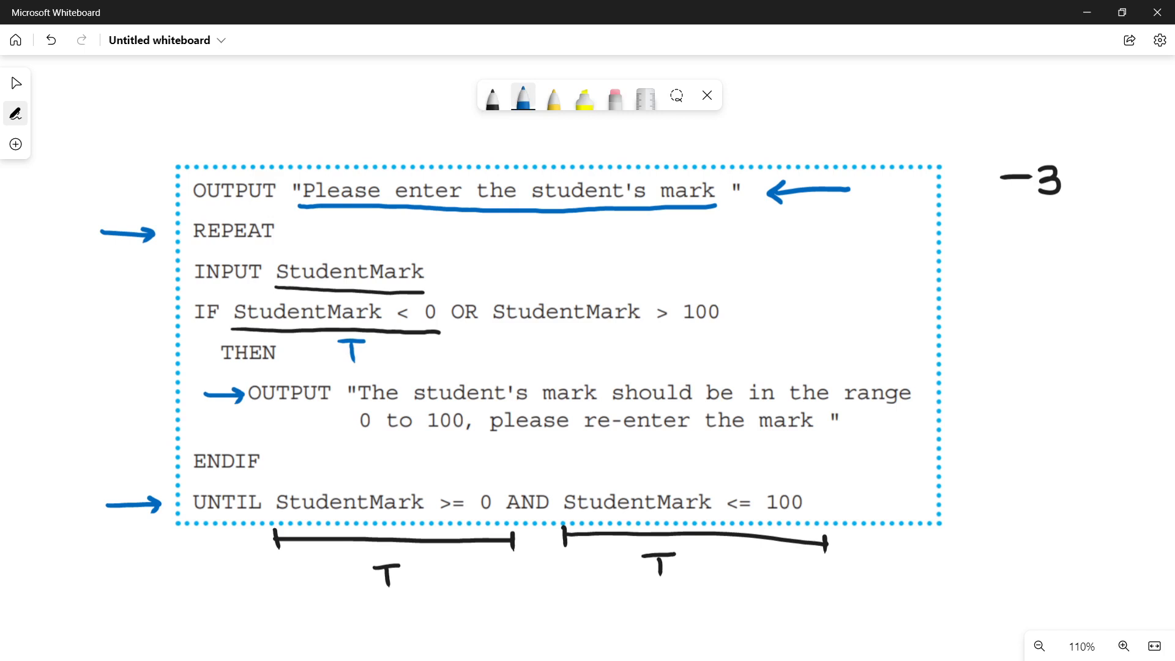
left_click_drag(364, 435, 454, 435)
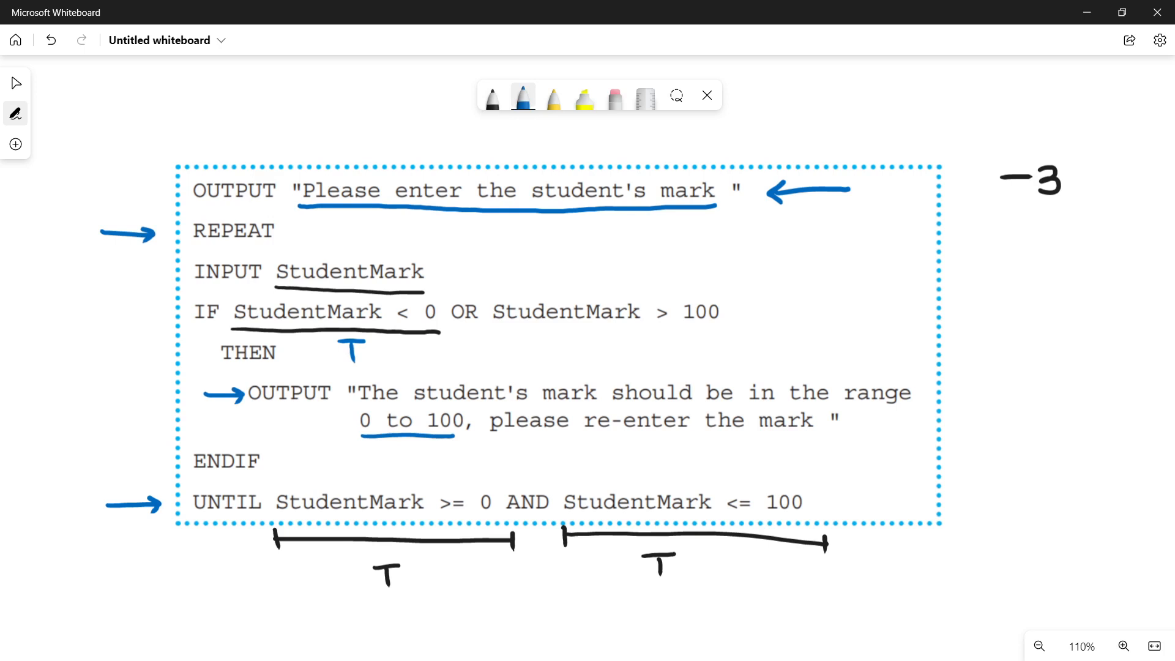
left_click_drag(588, 433, 690, 433)
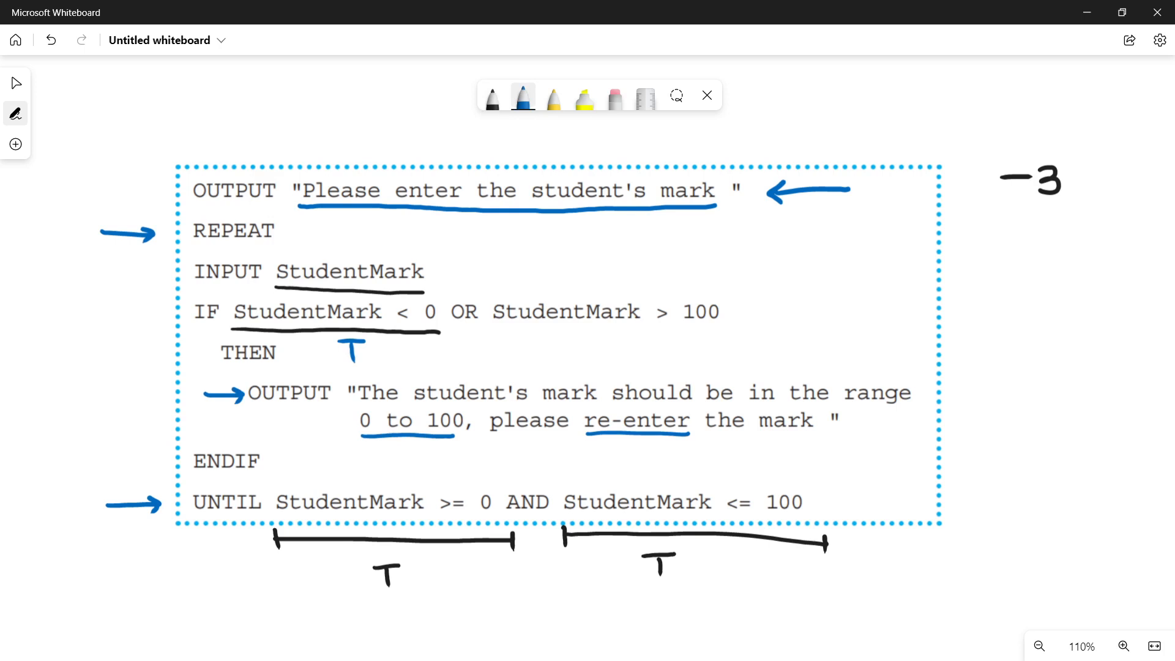
left_click_drag(491, 330, 719, 332)
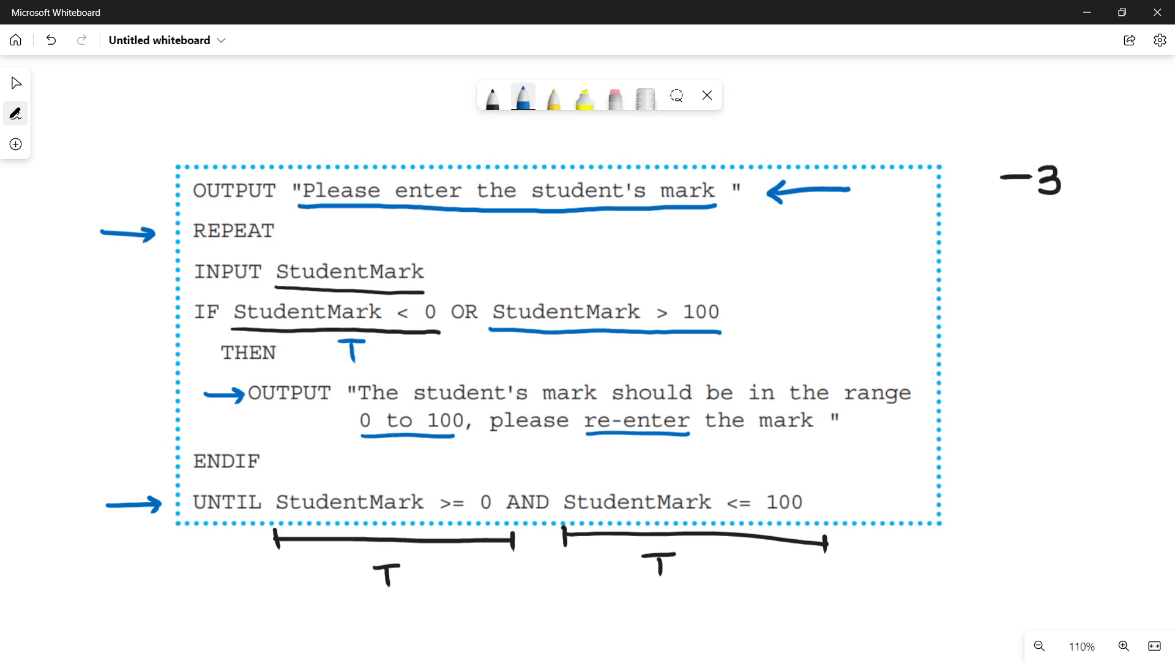
Write 201 in black and mark the StudentMark > 100 condition T in blue
left_click(491, 95)
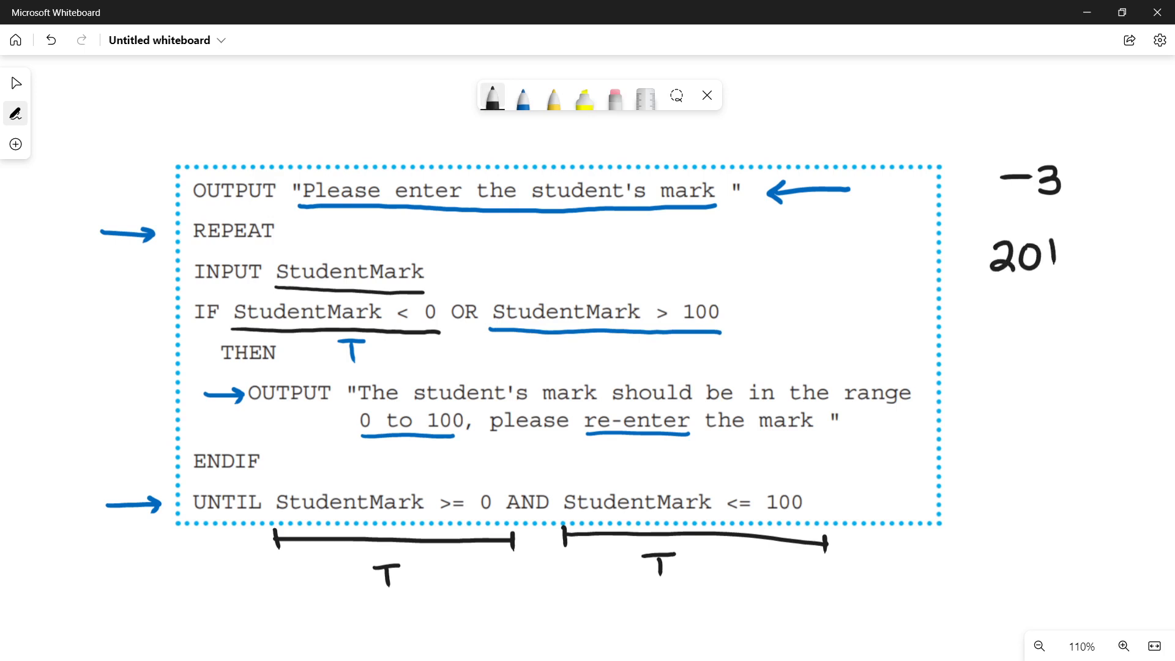
left_click(522, 96)
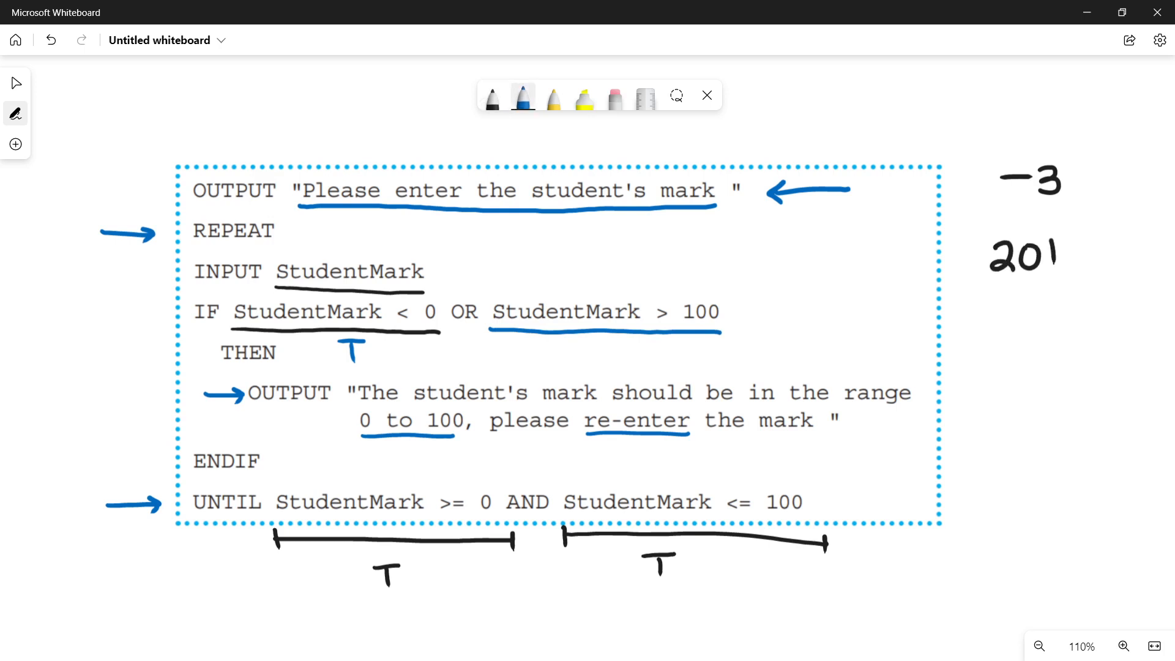
left_click_drag(570, 353, 573, 364)
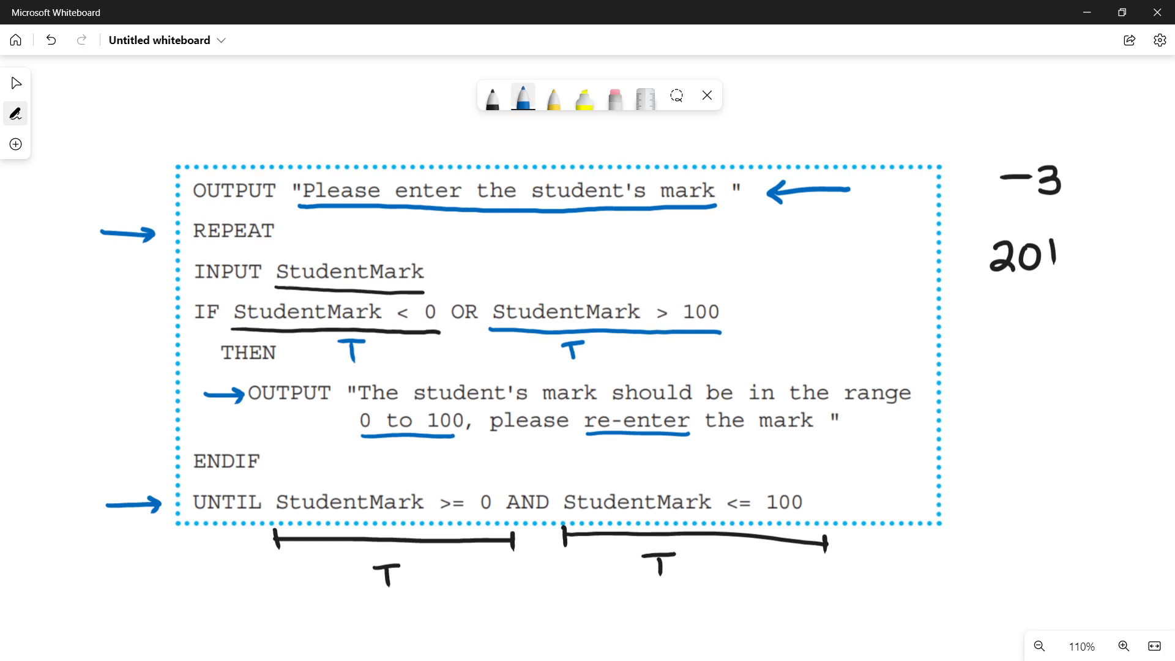
Draw a curved arrow back to the error message and tick both UNTIL T labels
left_click_drag(1057, 398, 1059, 431)
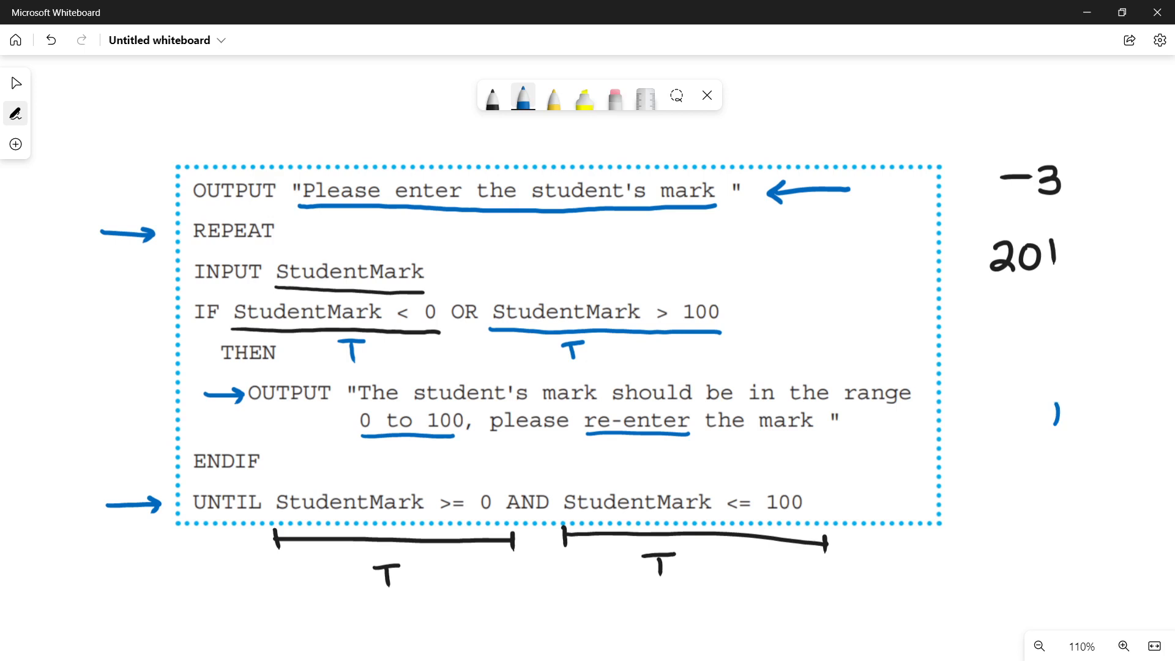
left_click_drag(1057, 416, 918, 391)
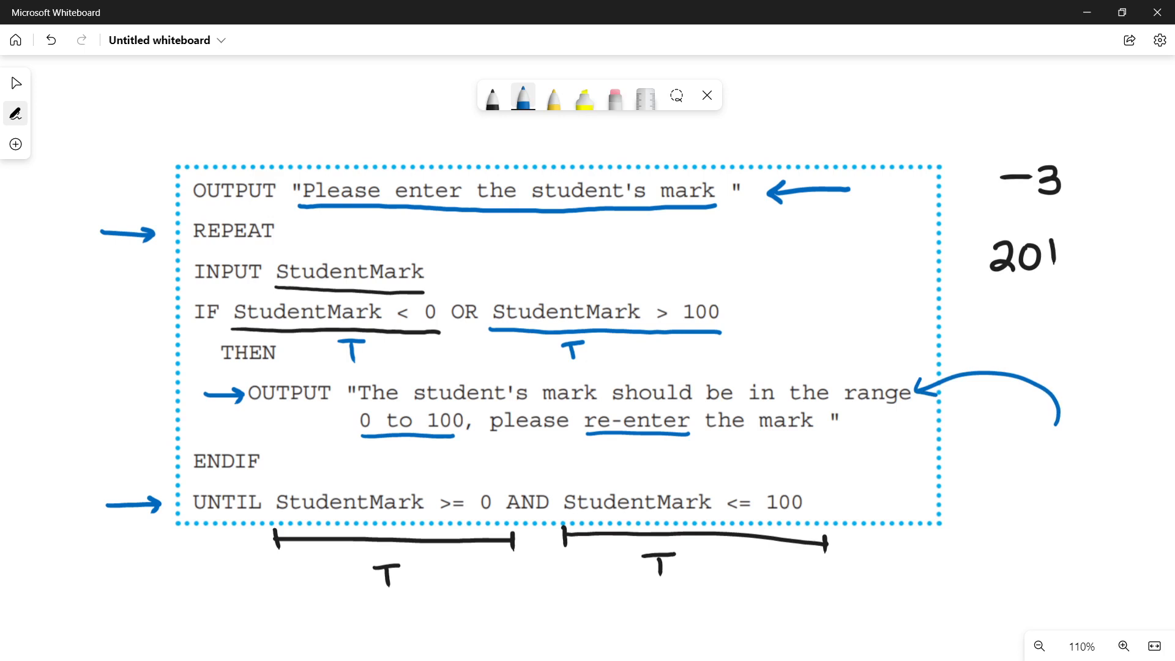
left_click_drag(461, 558, 498, 570)
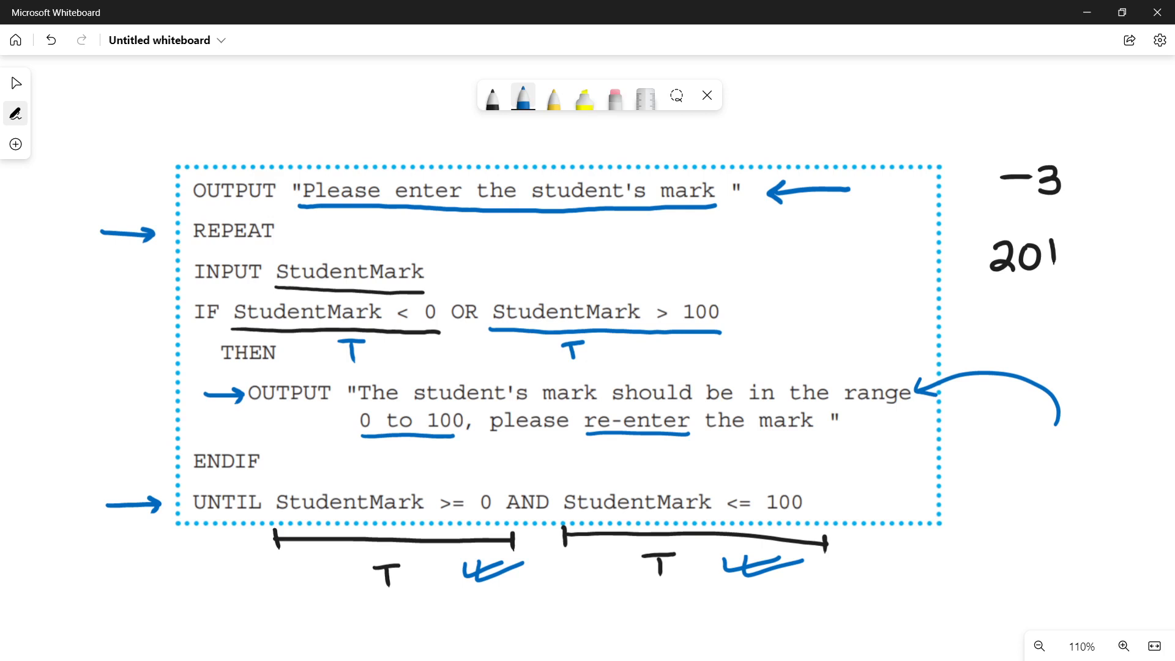
Draw a blue arrow beneath the pseudocode block and scroll to blank board space
left_click_drag(105, 616, 199, 614)
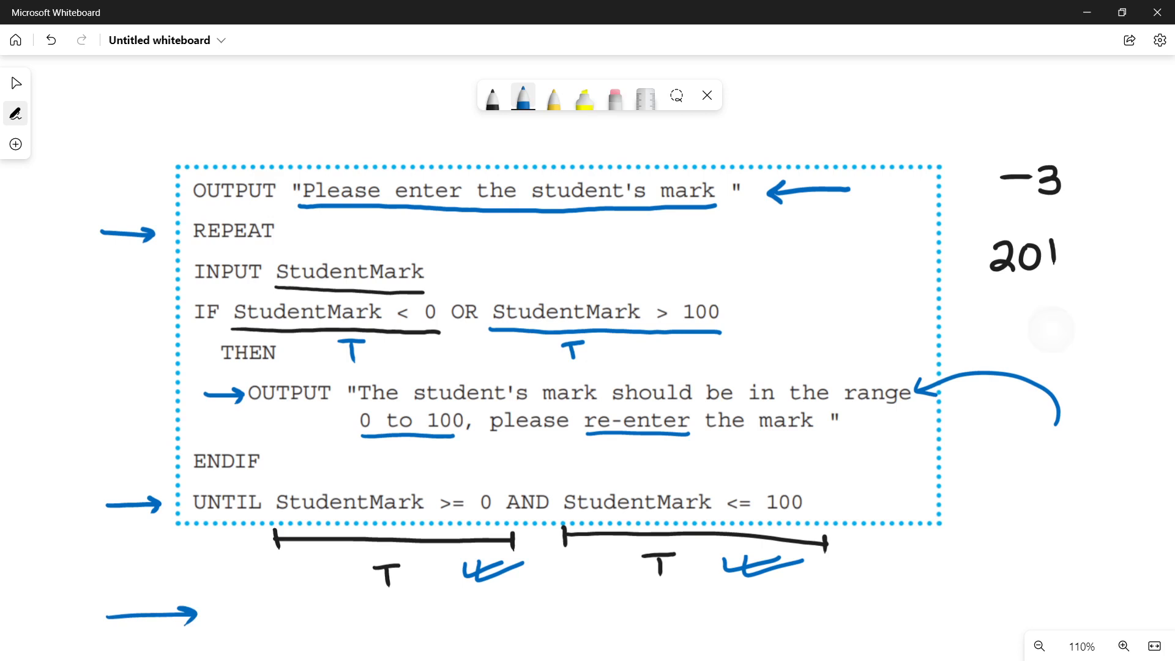
scroll("down", 3)
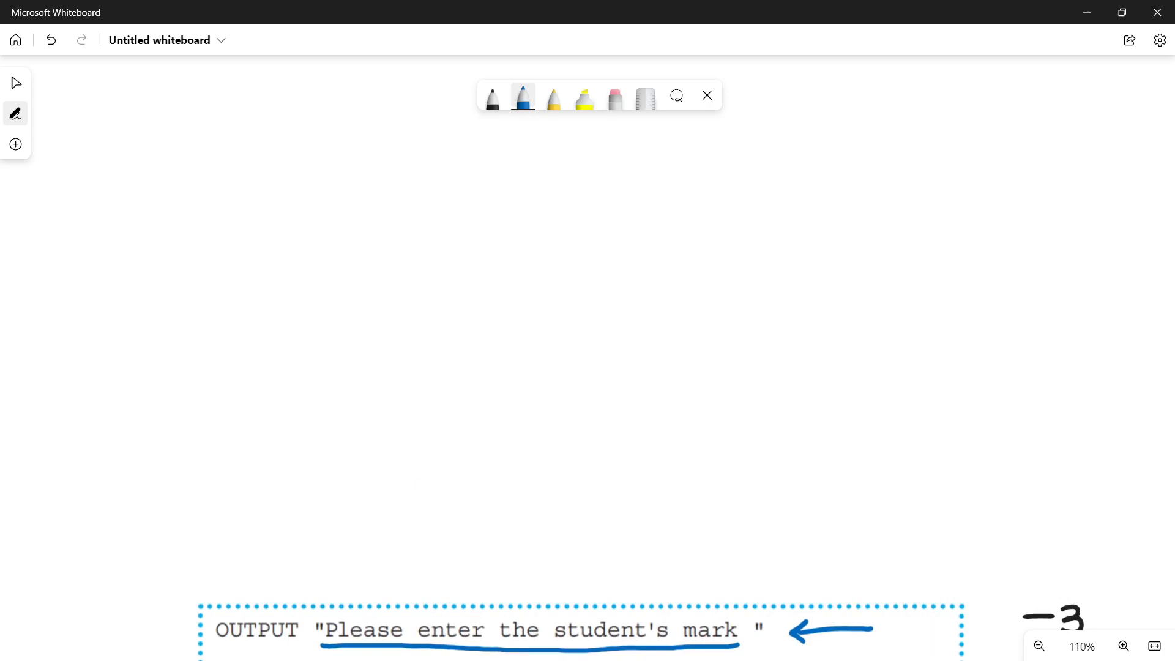